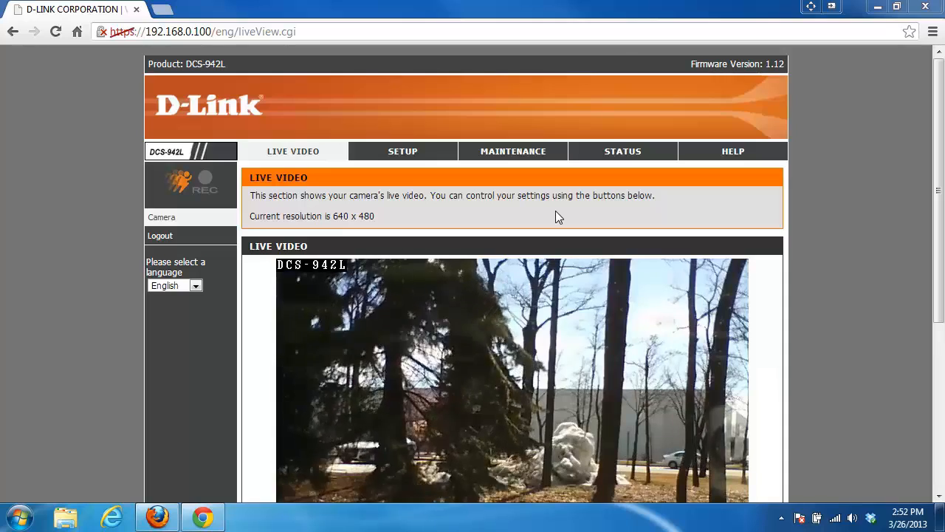
{"action": "mouse_move", "coordinate": [529, 218]}
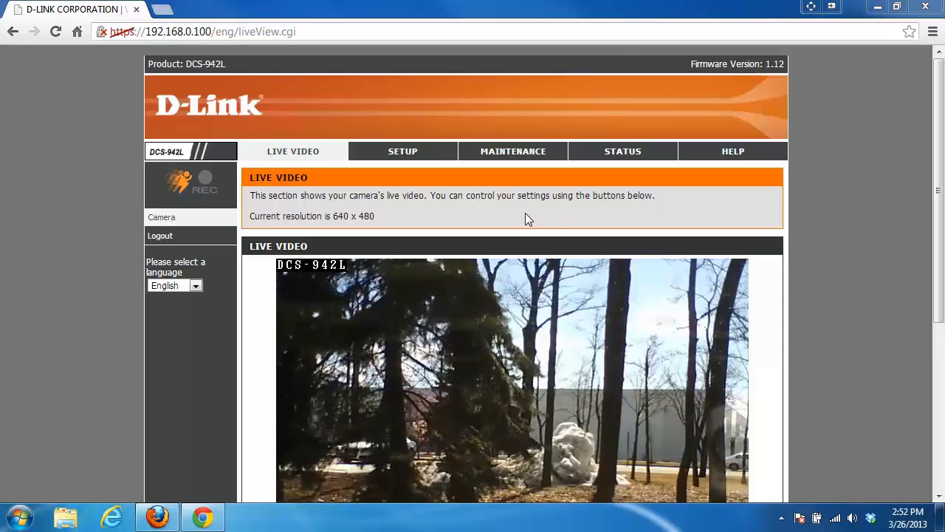
Step: Switch to the SETUP tab and open the Time and Date settings page
{"action": "left_click", "coordinate": [402, 151]}
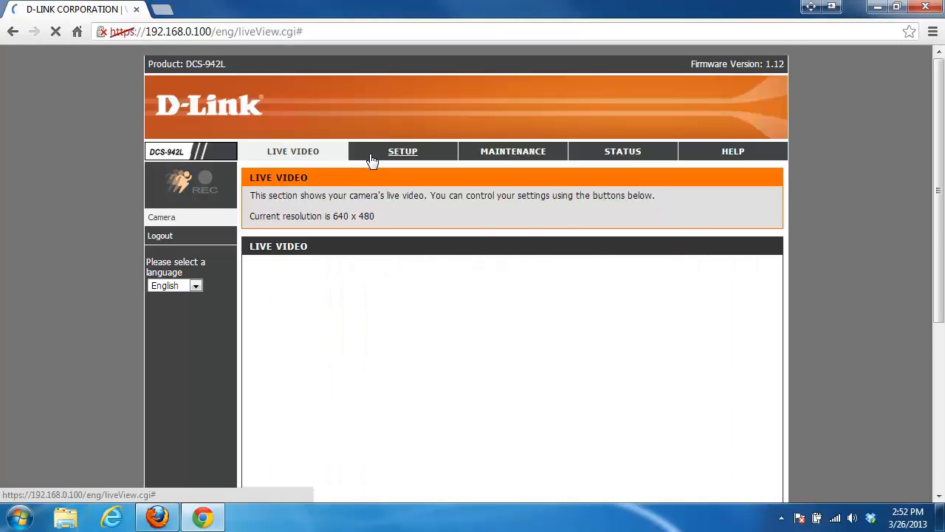
{"action": "left_click", "coordinate": [403, 151]}
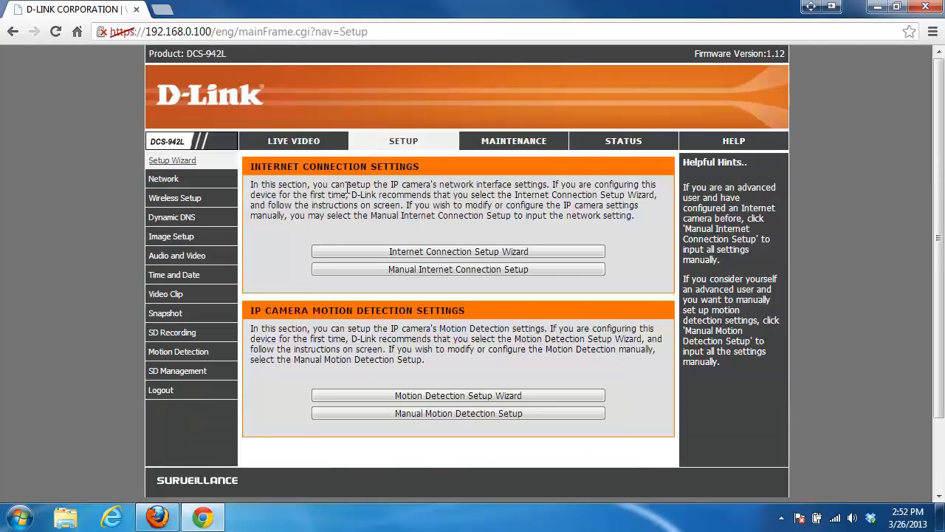
{"action": "mouse_move", "coordinate": [191, 284]}
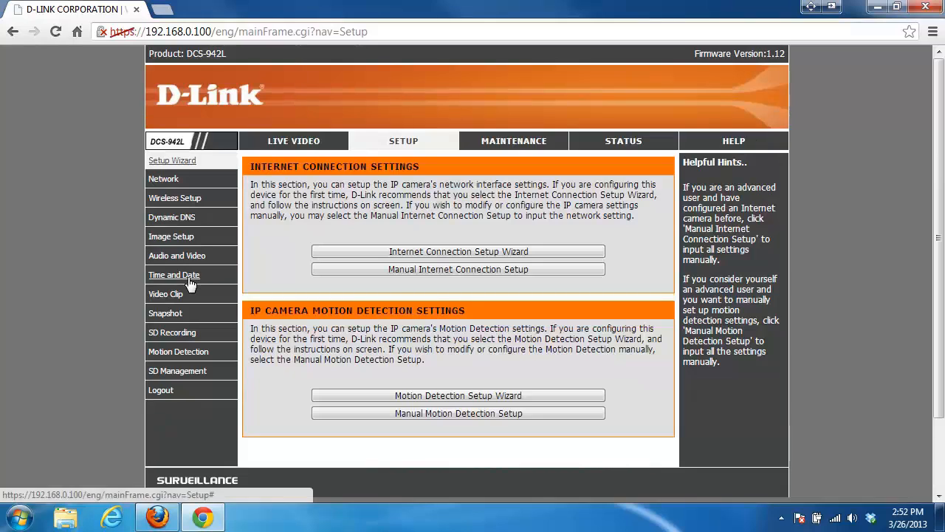
{"action": "left_click", "coordinate": [174, 275]}
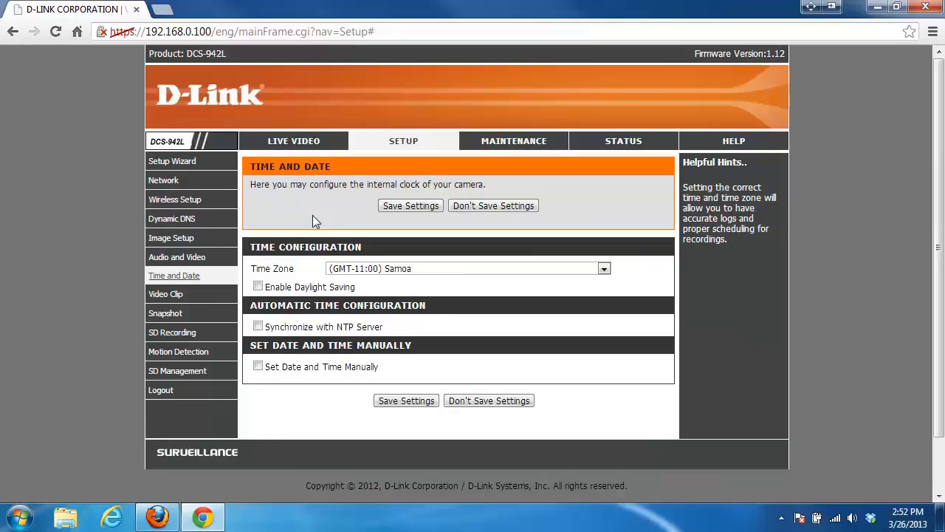
{"action": "mouse_move", "coordinate": [336, 219]}
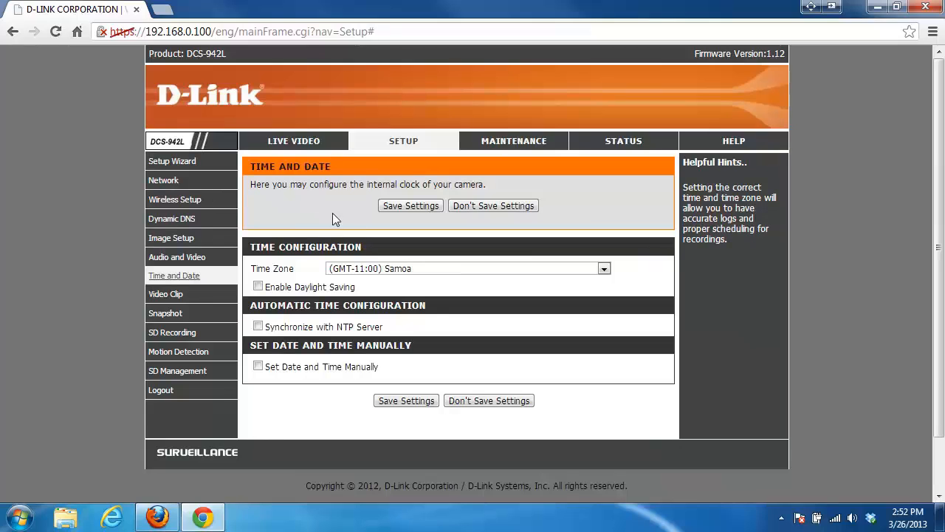
Step: Choose (GMT-05:00) Eastern Time (US & Canada) and enable Auto Daylight Saving
{"action": "left_click", "coordinate": [604, 268]}
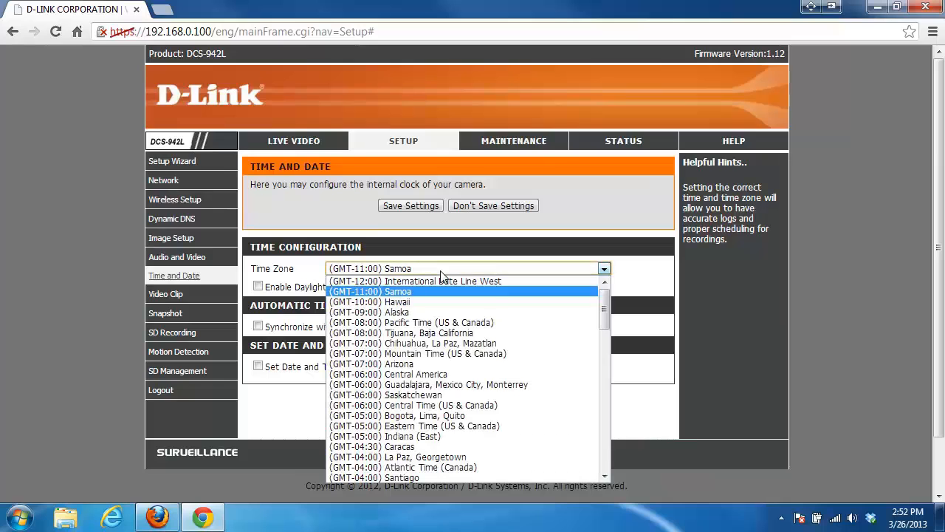
{"action": "mouse_move", "coordinate": [476, 353]}
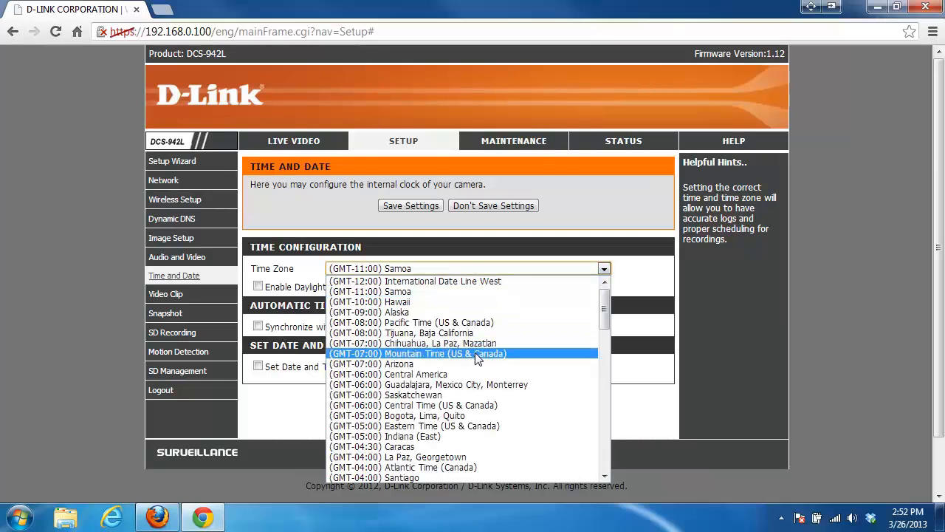
{"action": "left_click", "coordinate": [424, 425]}
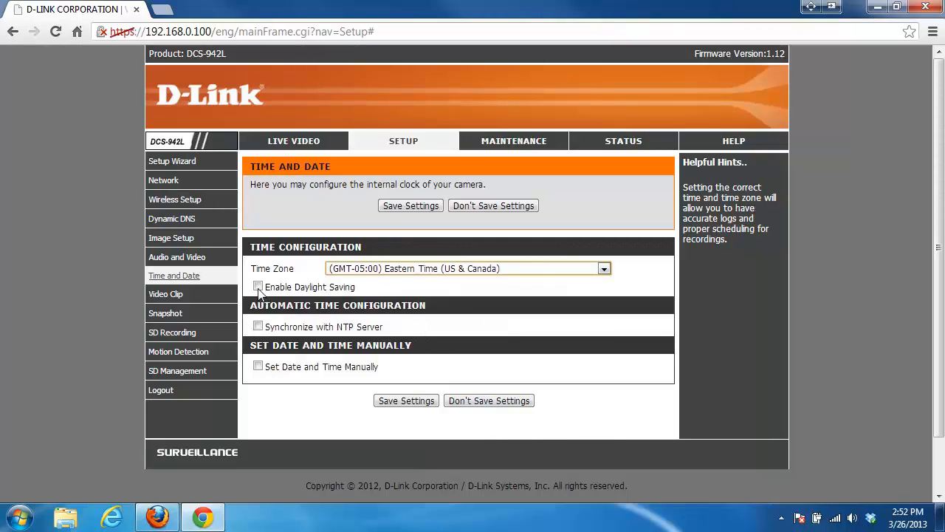
{"action": "left_click", "coordinate": [258, 286]}
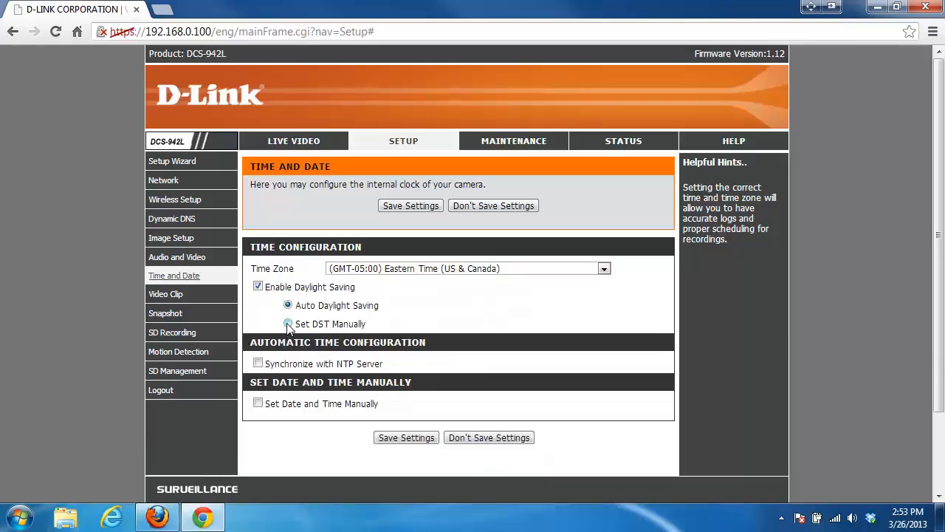
{"action": "left_click", "coordinate": [287, 325]}
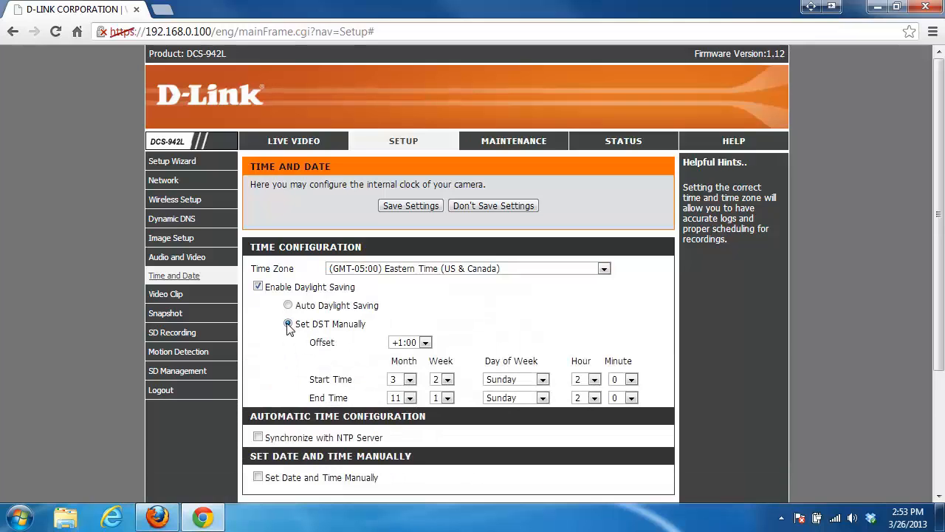
{"action": "left_click", "coordinate": [288, 305]}
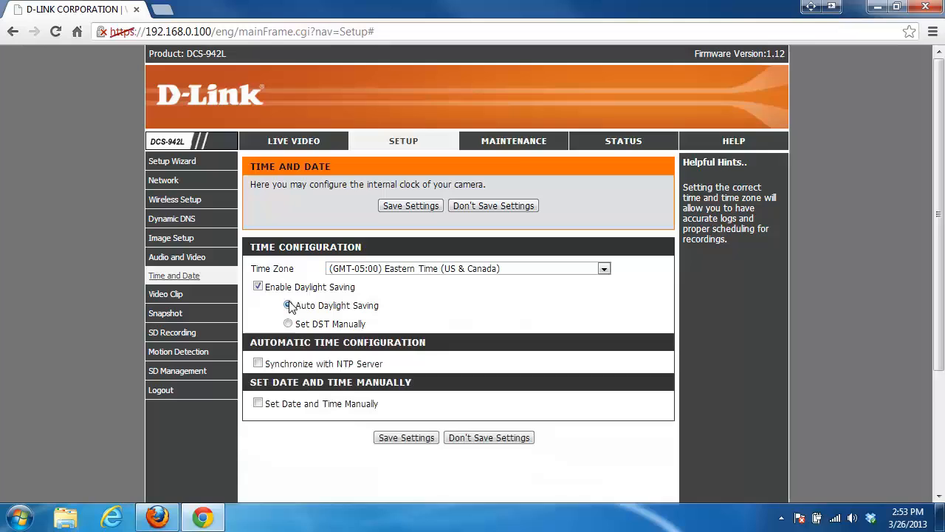
{"action": "left_click", "coordinate": [287, 305]}
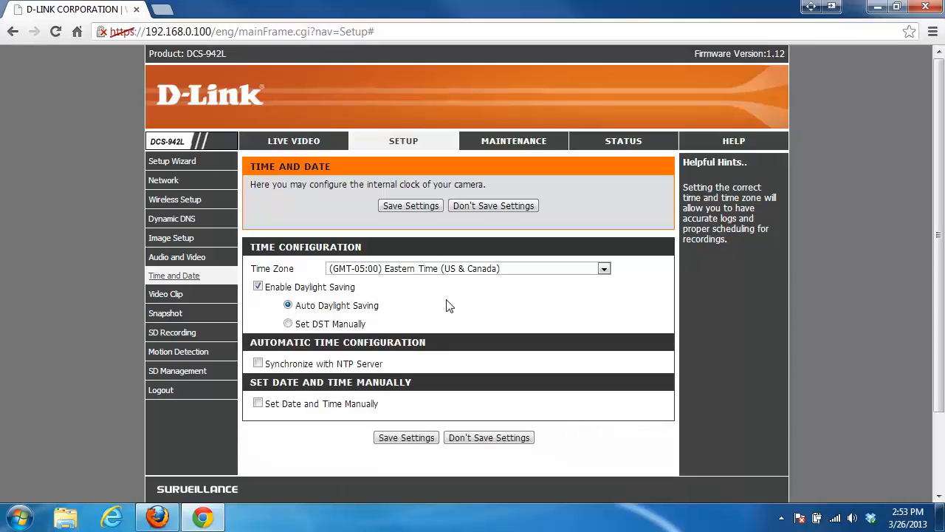
{"action": "mouse_move", "coordinate": [454, 315]}
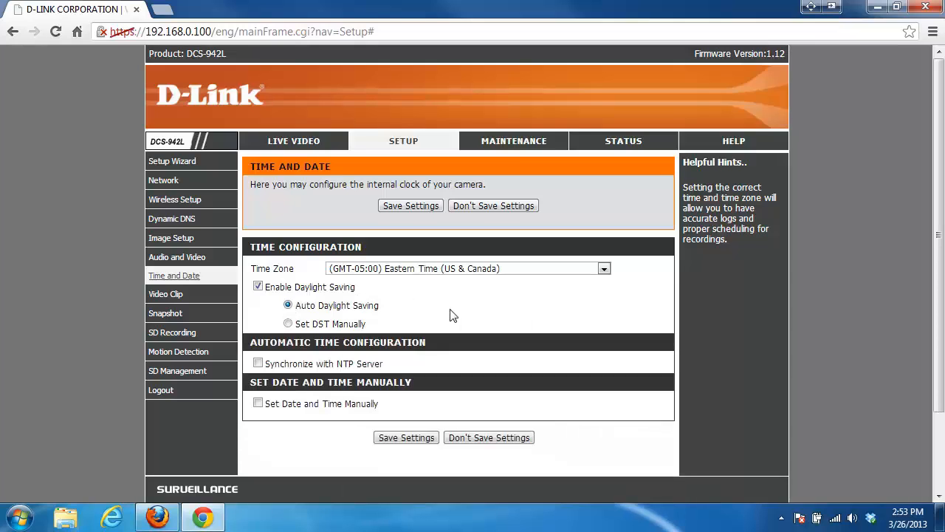
{"action": "mouse_move", "coordinate": [394, 361]}
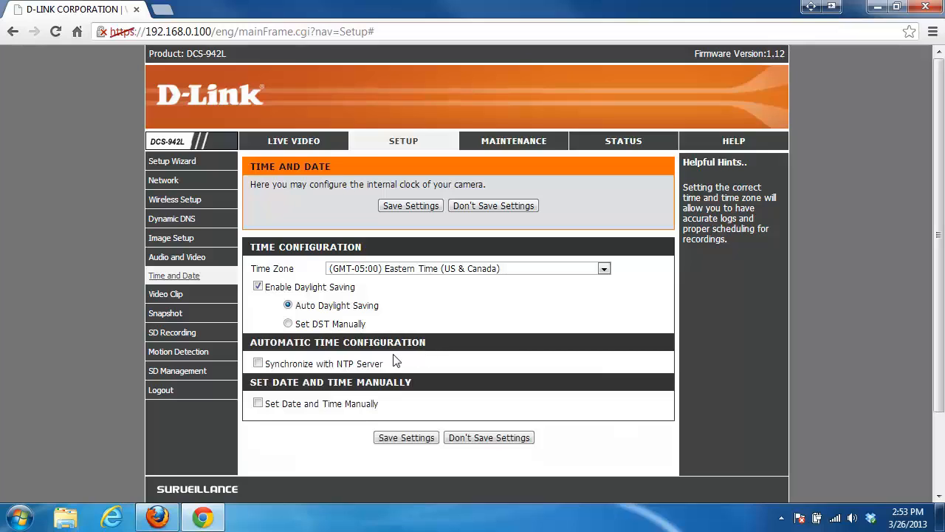
{"action": "mouse_move", "coordinate": [419, 359]}
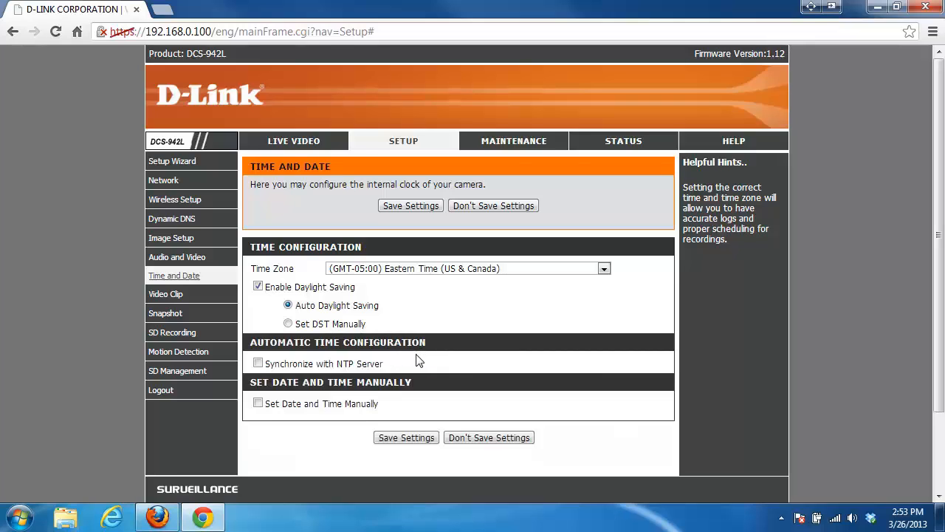
{"action": "mouse_move", "coordinate": [352, 379]}
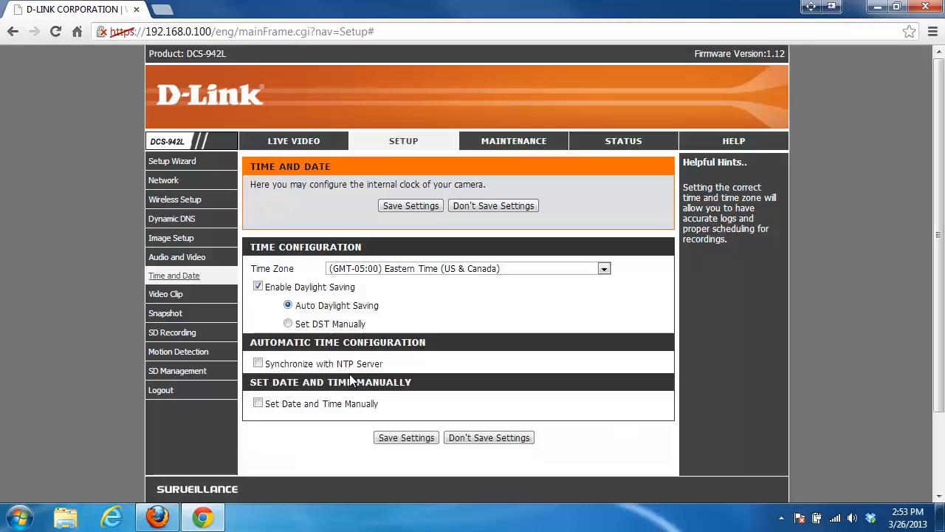
{"action": "mouse_move", "coordinate": [426, 368]}
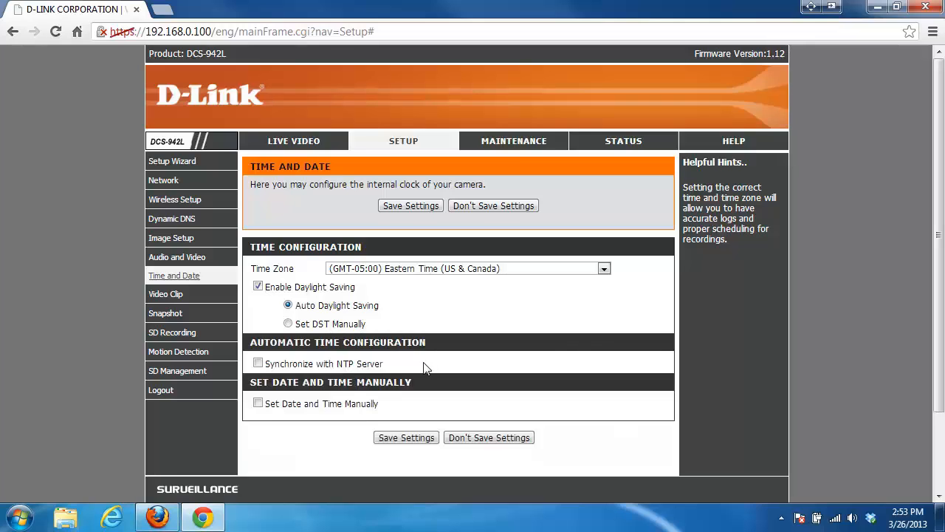
{"action": "mouse_move", "coordinate": [282, 378]}
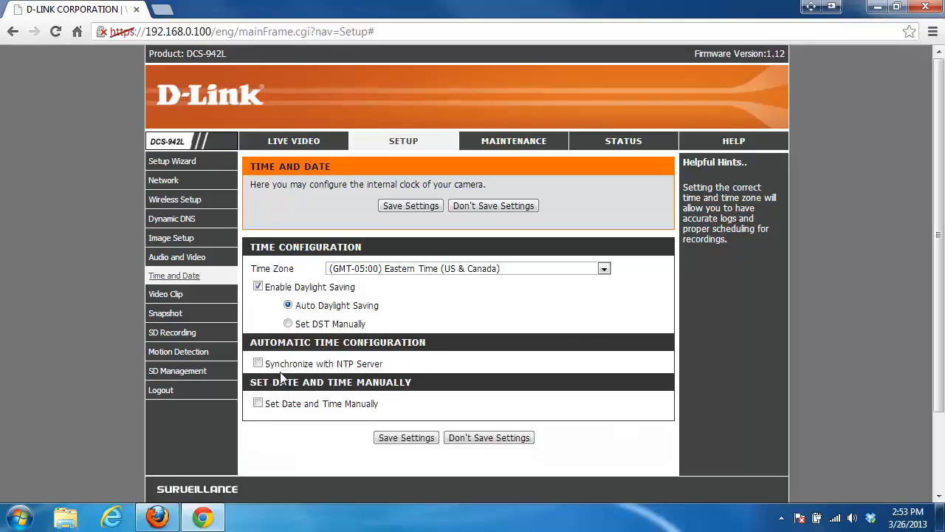
Step: Toggle 'Synchronize with NTP Server' on, then leave it unchecked
{"action": "left_click", "coordinate": [258, 364]}
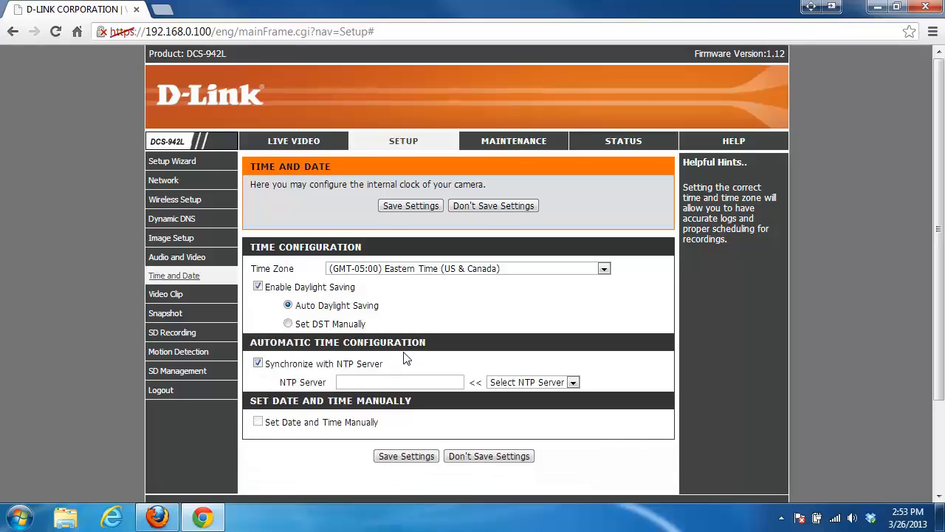
{"action": "mouse_move", "coordinate": [421, 366]}
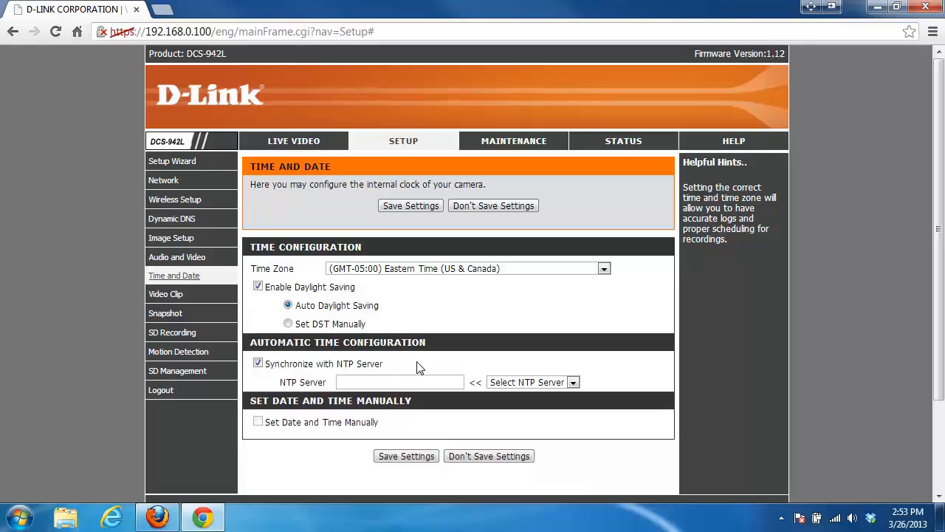
{"action": "mouse_move", "coordinate": [464, 365]}
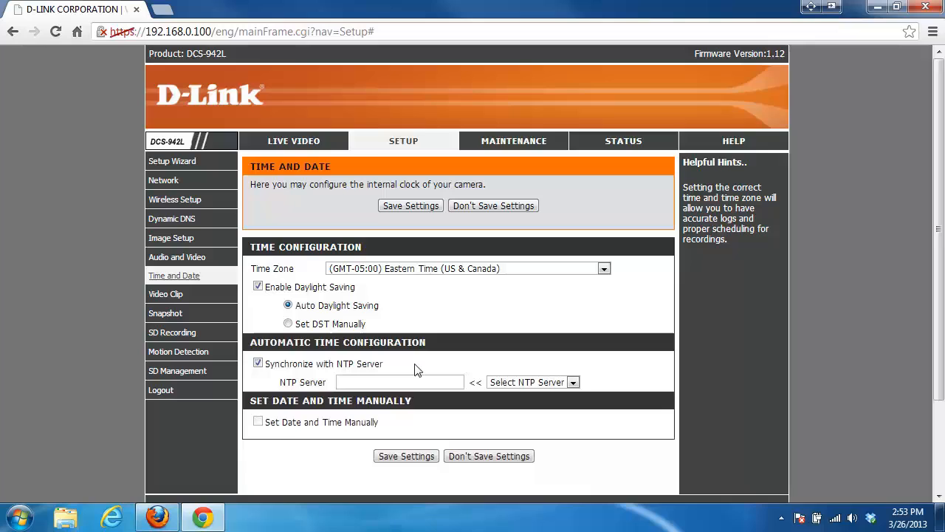
{"action": "mouse_move", "coordinate": [414, 363]}
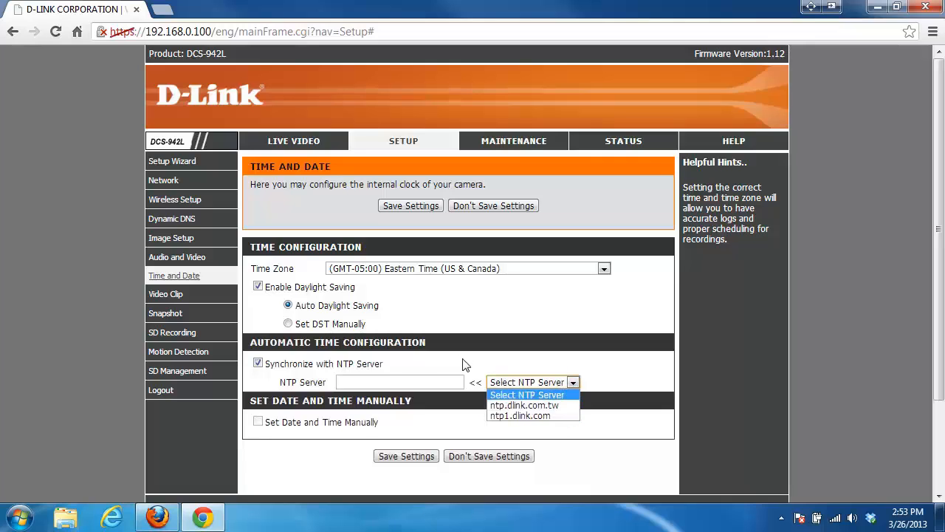
{"action": "left_click", "coordinate": [258, 363]}
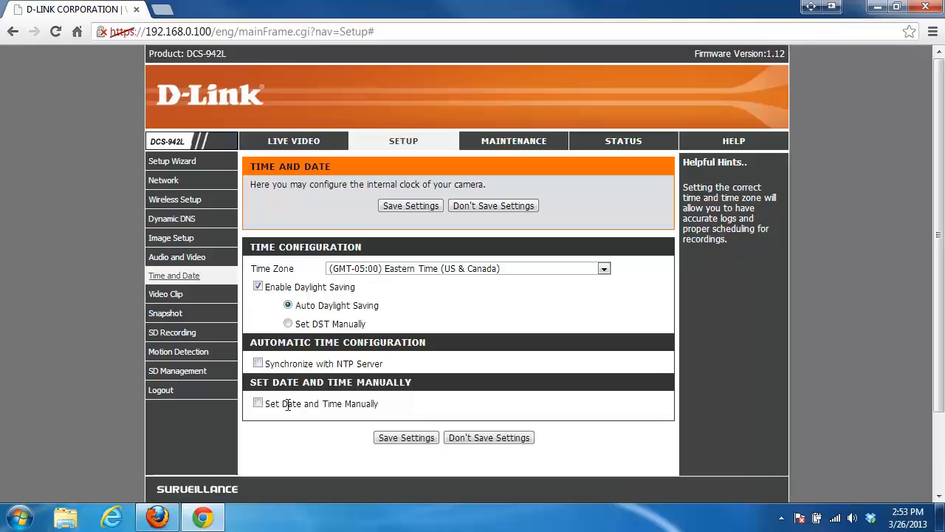
{"action": "mouse_move", "coordinate": [287, 441]}
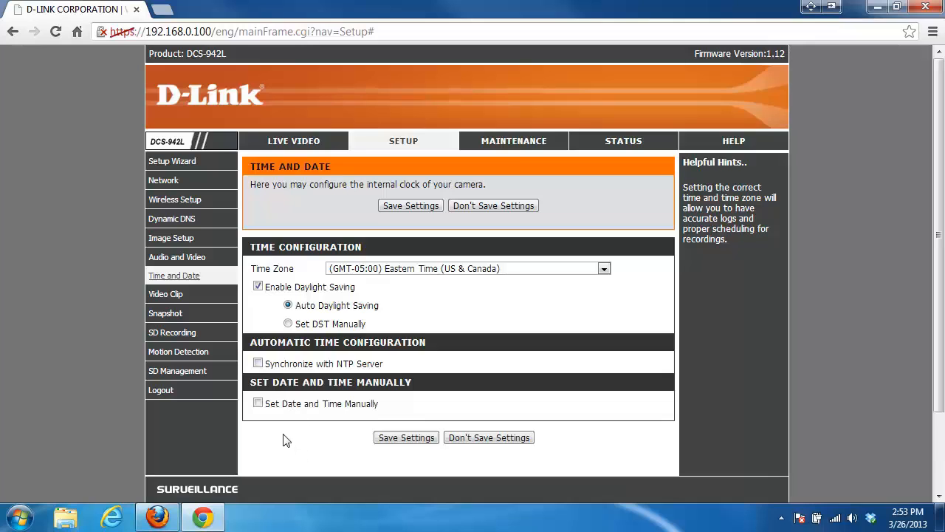
{"action": "mouse_move", "coordinate": [259, 410]}
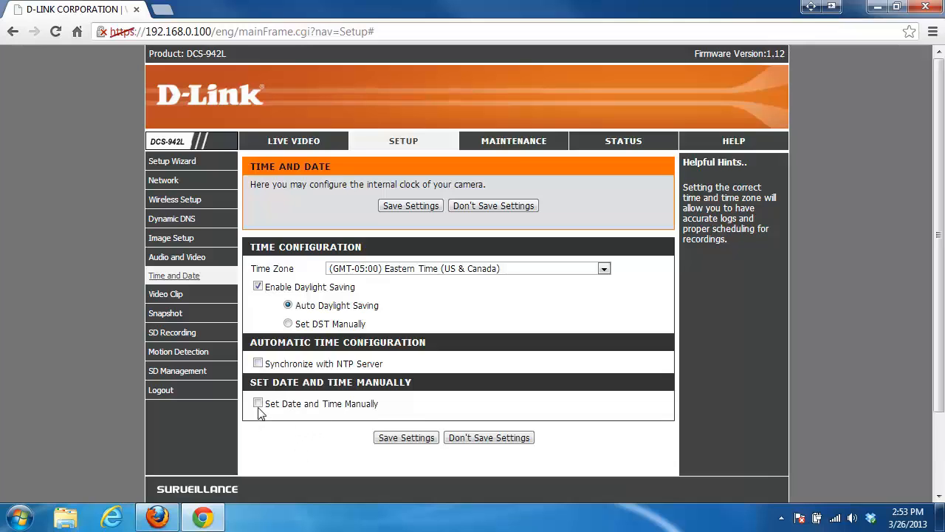
Step: Enable manual date and time and copy the computer's clock (2013/3/26, 14:54)
{"action": "left_click", "coordinate": [257, 403]}
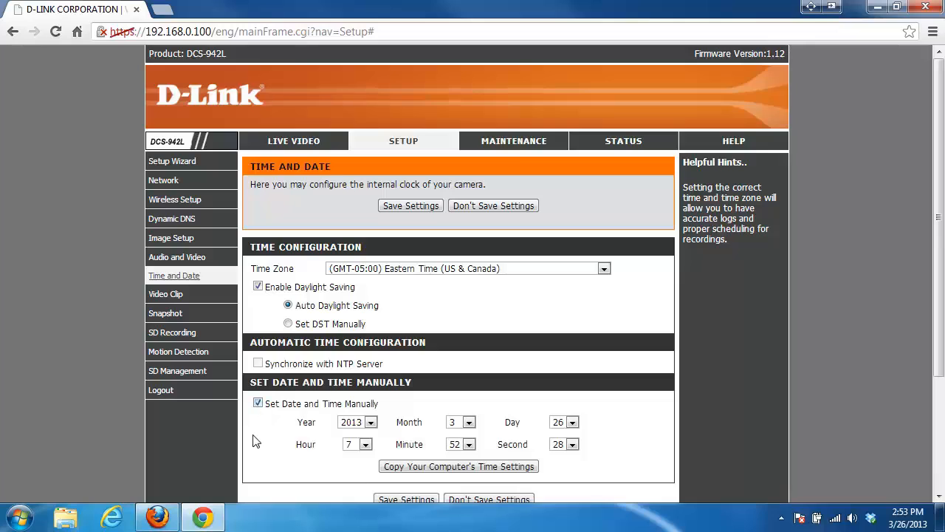
{"action": "scroll", "scroll_direction": "down", "scroll_amount": 3}
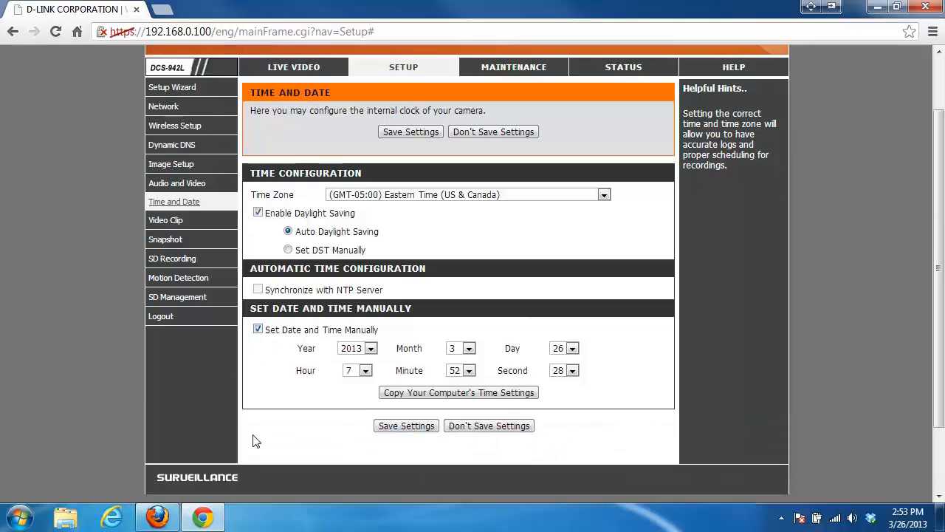
{"action": "mouse_move", "coordinate": [327, 399]}
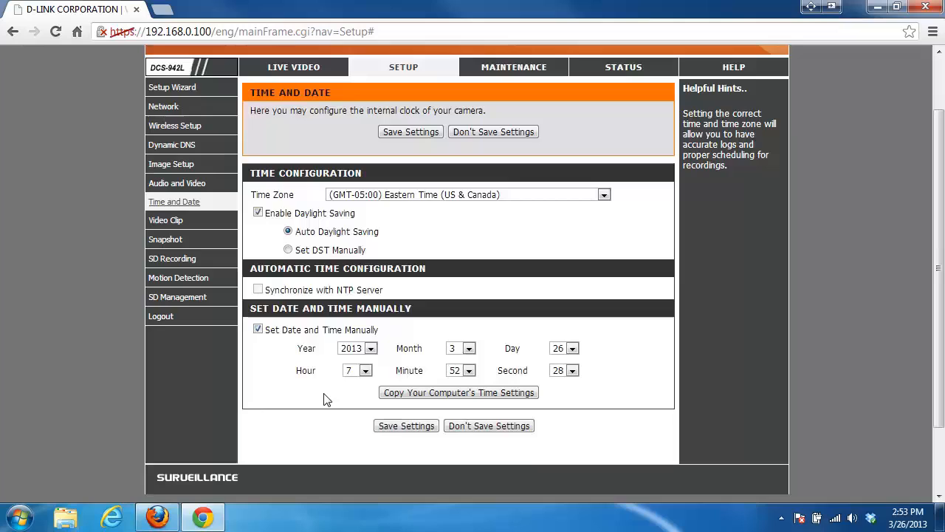
{"action": "mouse_move", "coordinate": [386, 407]}
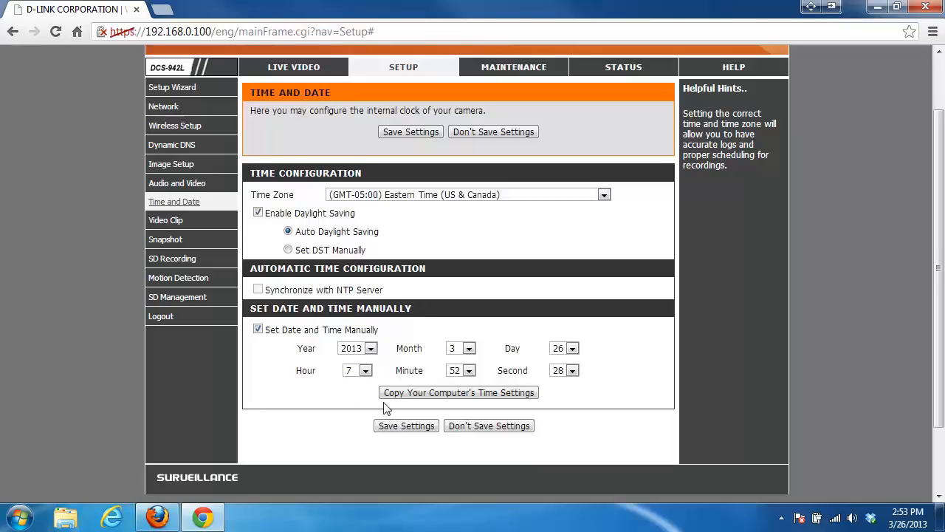
{"action": "mouse_move", "coordinate": [404, 400]}
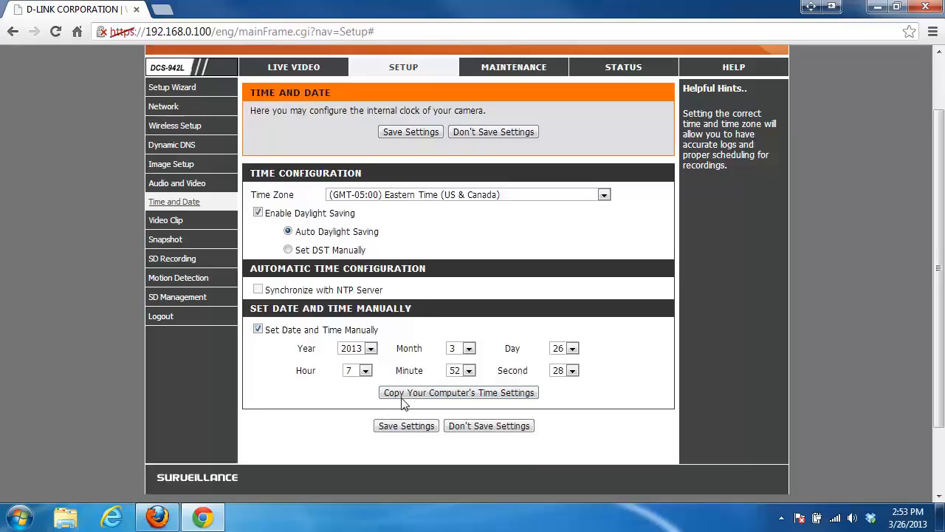
{"action": "left_click", "coordinate": [459, 392]}
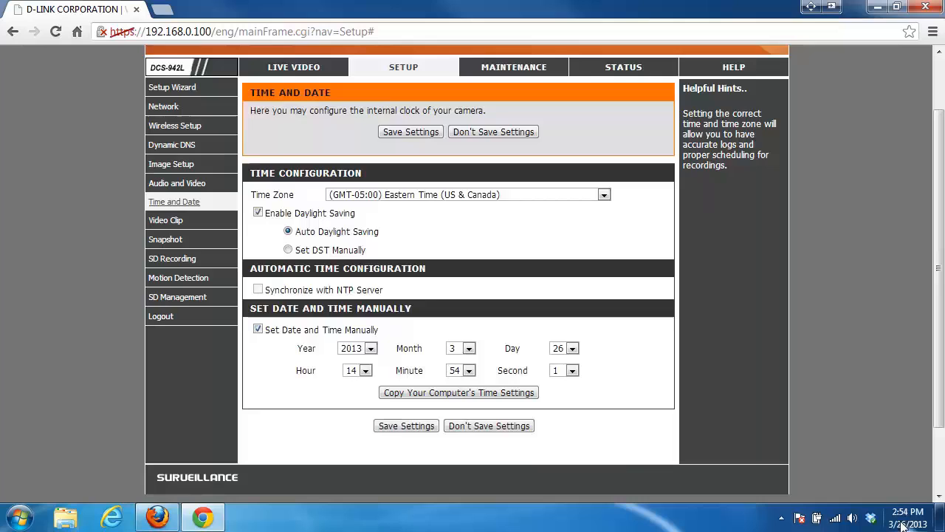
{"action": "mouse_move", "coordinate": [635, 446]}
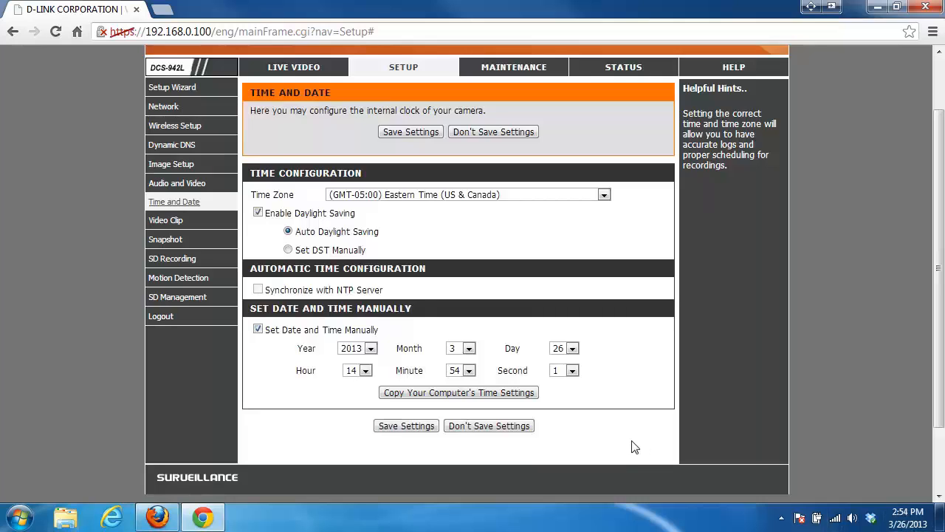
{"action": "mouse_move", "coordinate": [418, 438]}
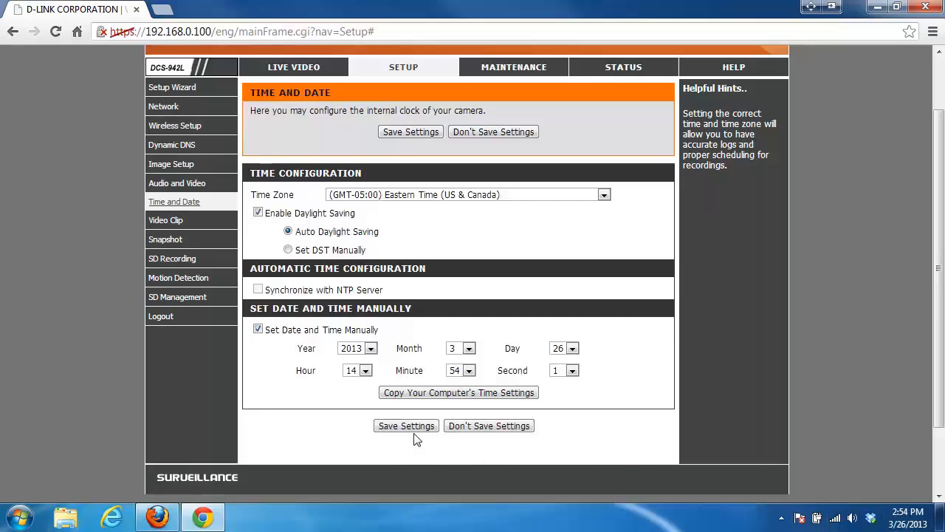
Step: Save the Time and Date settings until 'Changes saved.' appears
{"action": "left_click", "coordinate": [407, 426]}
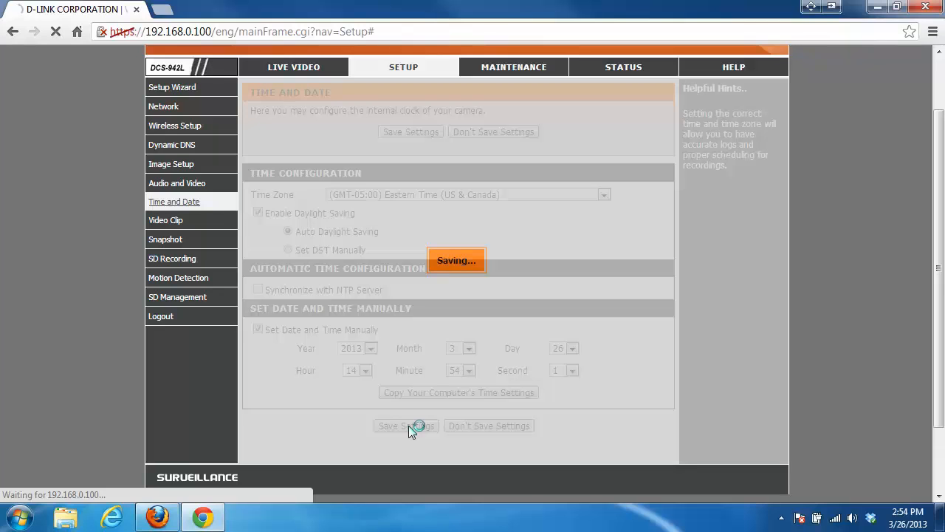
{"action": "left_click", "coordinate": [406, 426]}
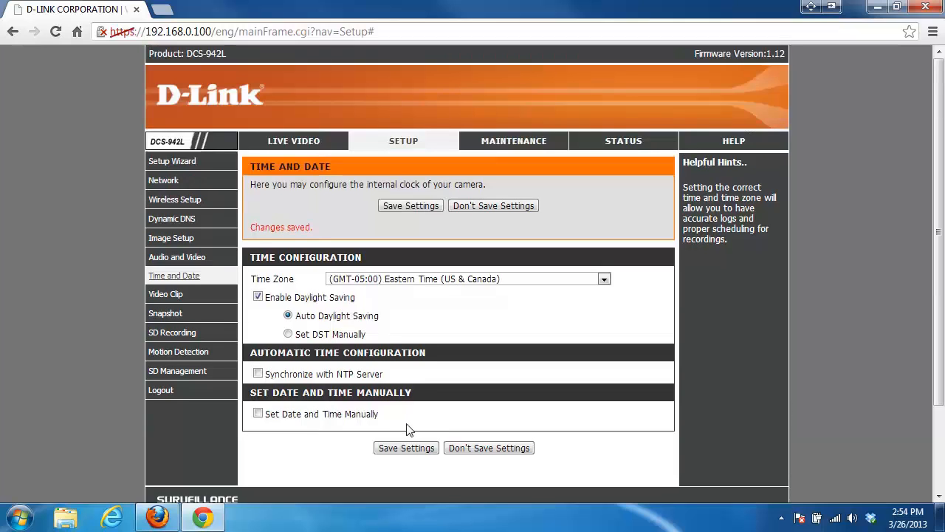
{"action": "mouse_move", "coordinate": [397, 426]}
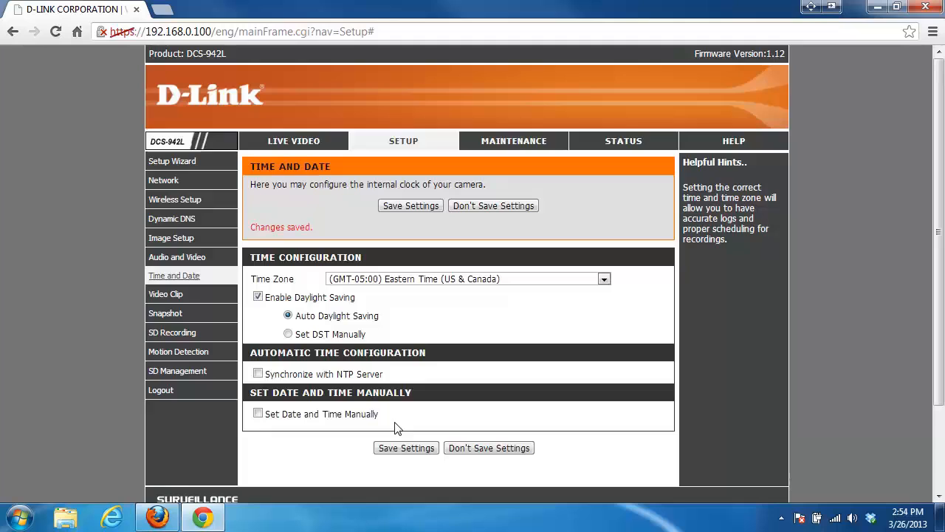
{"action": "mouse_move", "coordinate": [624, 145]}
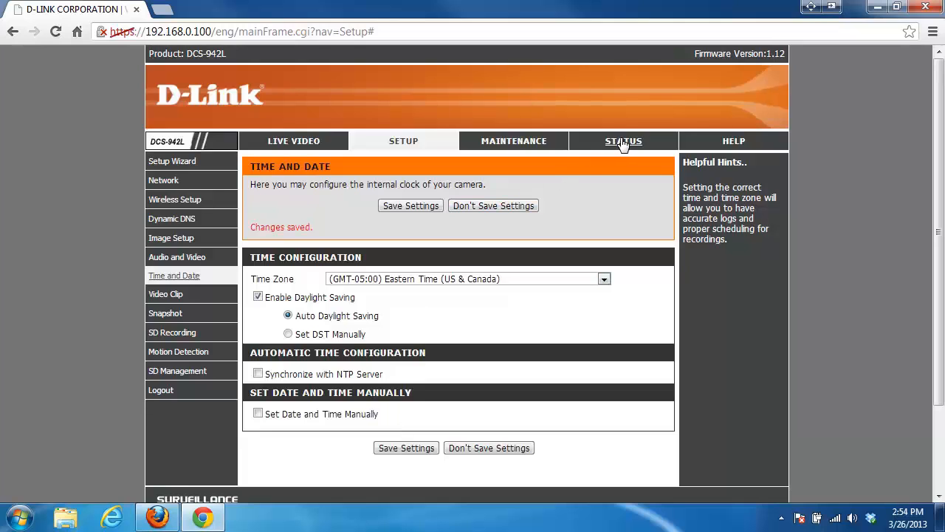
Step: Open STATUS Device Info to confirm the time reads Tue 2013/3/26 14:54
{"action": "left_click", "coordinate": [622, 141]}
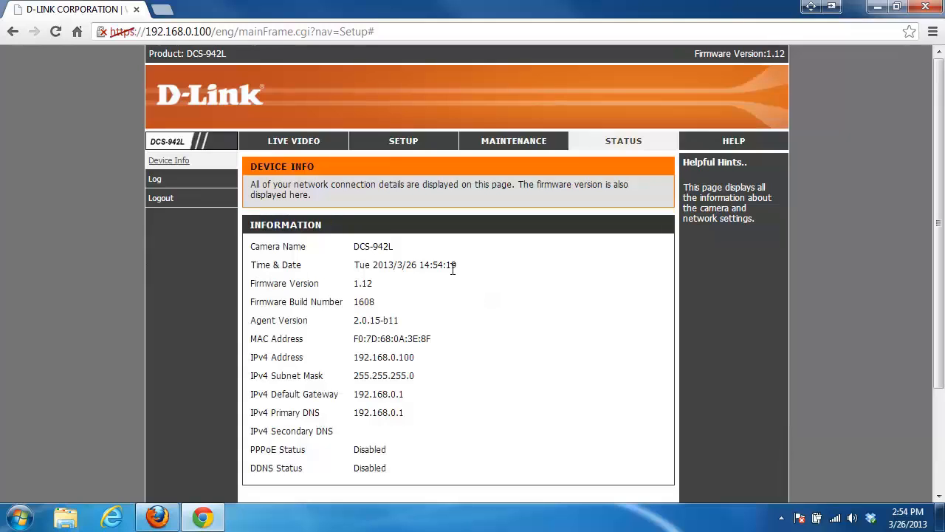
{"action": "mouse_move", "coordinate": [472, 274]}
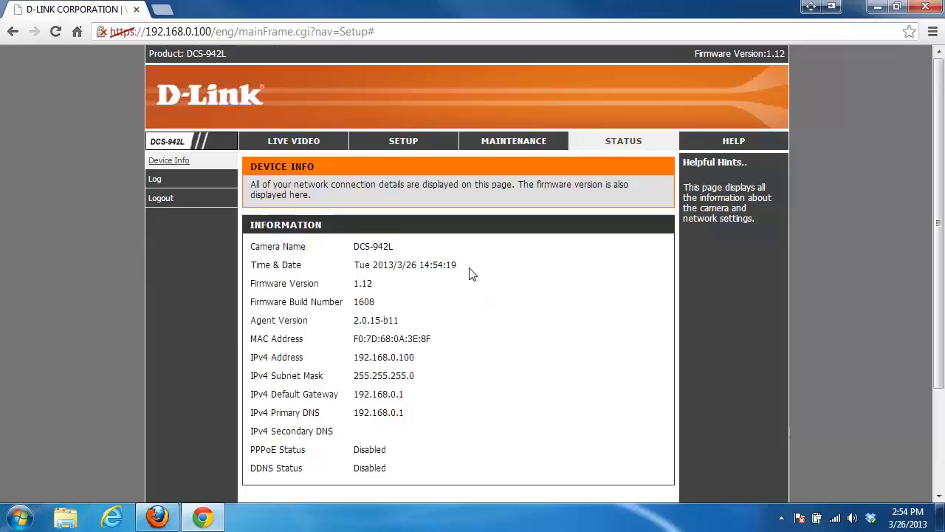